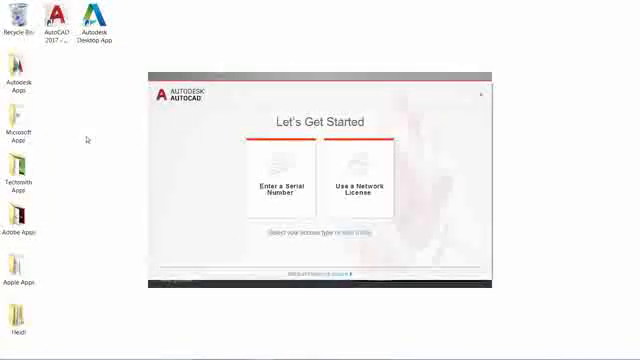
mouse_move(222, 180)
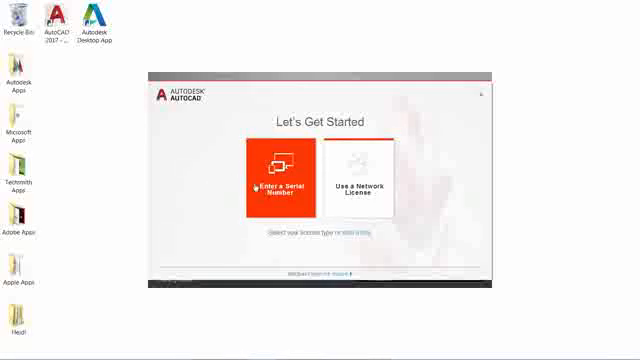
Step: Choose serial-number licensing and confirm the license type change
click(287, 175)
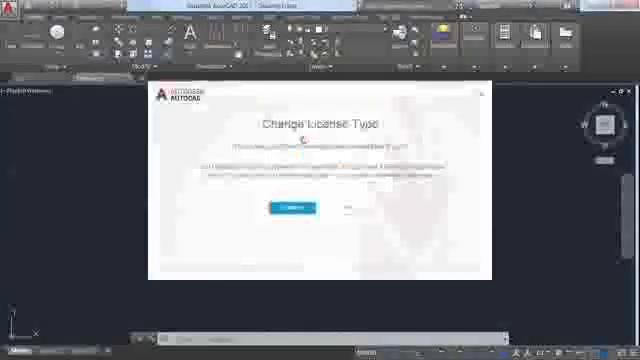
click(284, 208)
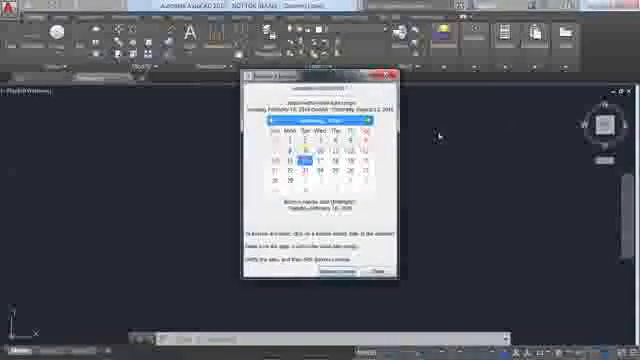
Step: Borrow the network license until the date picked on the calendar
click(372, 127)
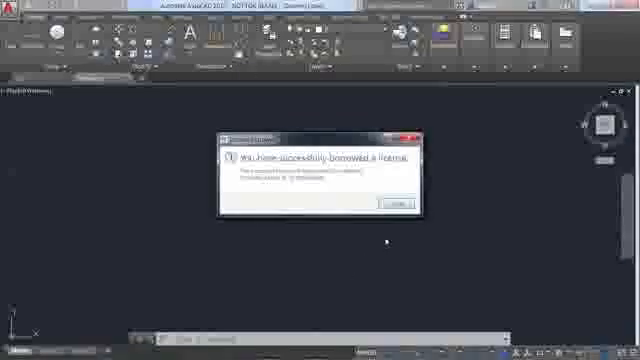
Step: Acknowledge the 'You have successfully borrowed a license' message with OK
click(391, 204)
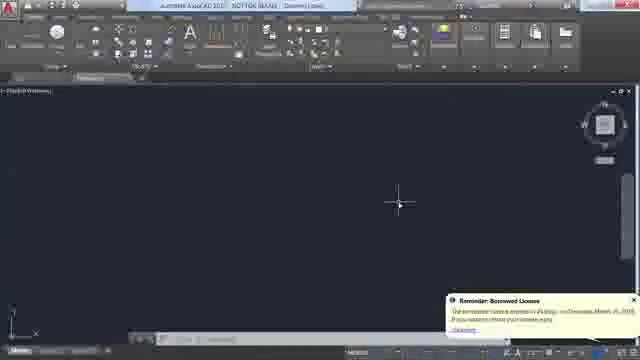